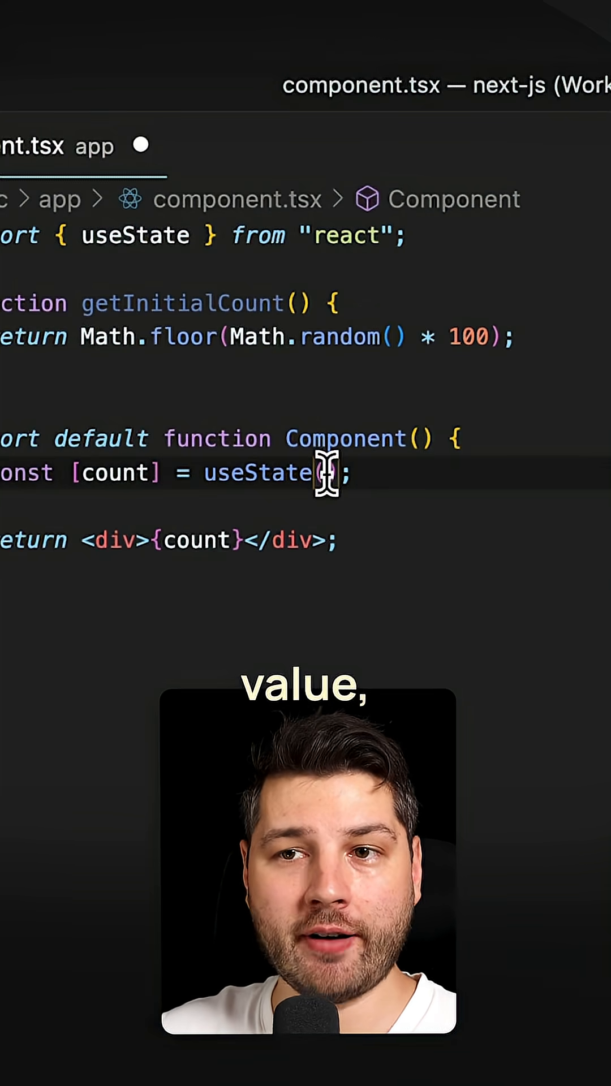
- Insert getInitialCount() inside the useState call so the count initializes randomly
type("getInitialCount")
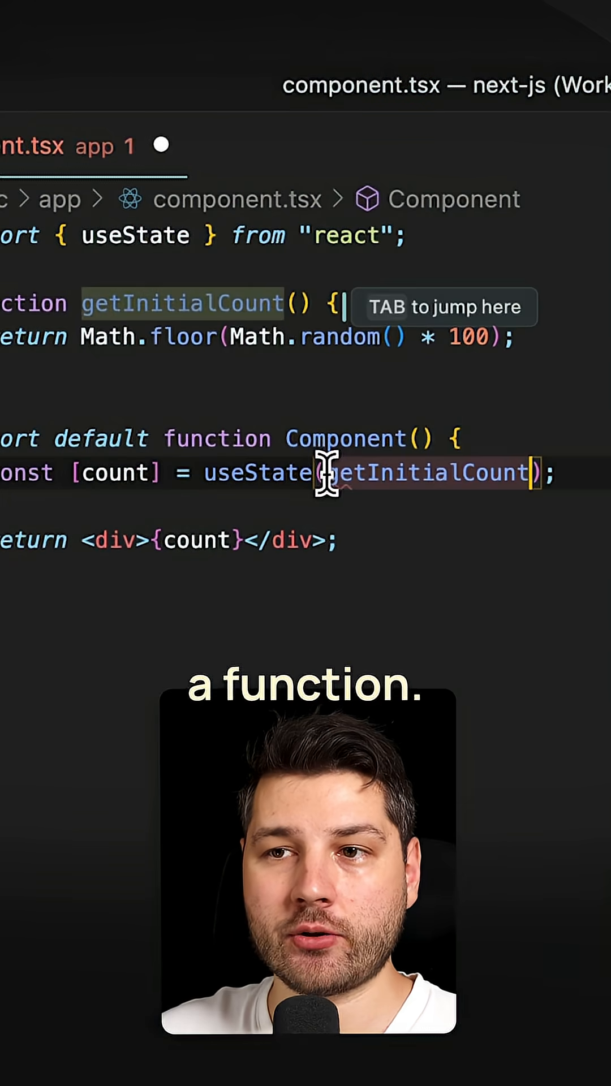
key("Tab")
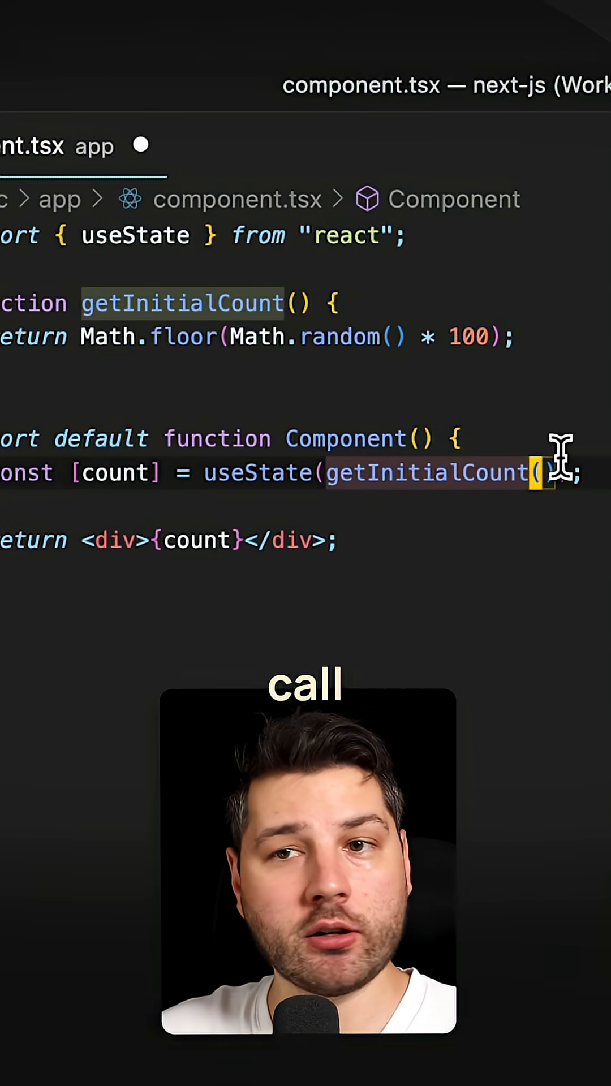